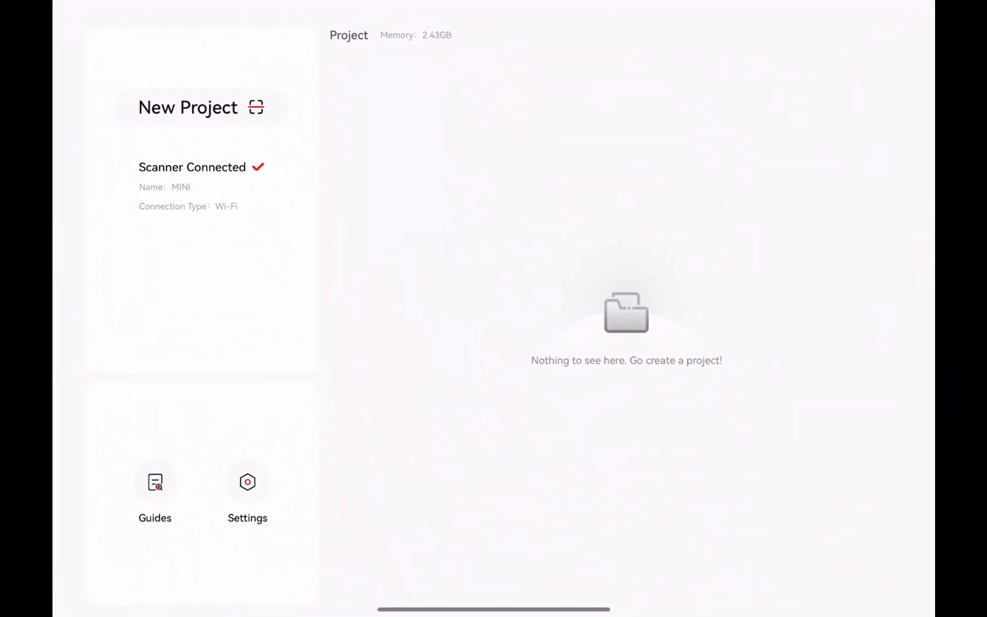
# - Start a new project with High accuracy, Feature tracking, General Object and No Color texture
pyautogui.click(247, 481)
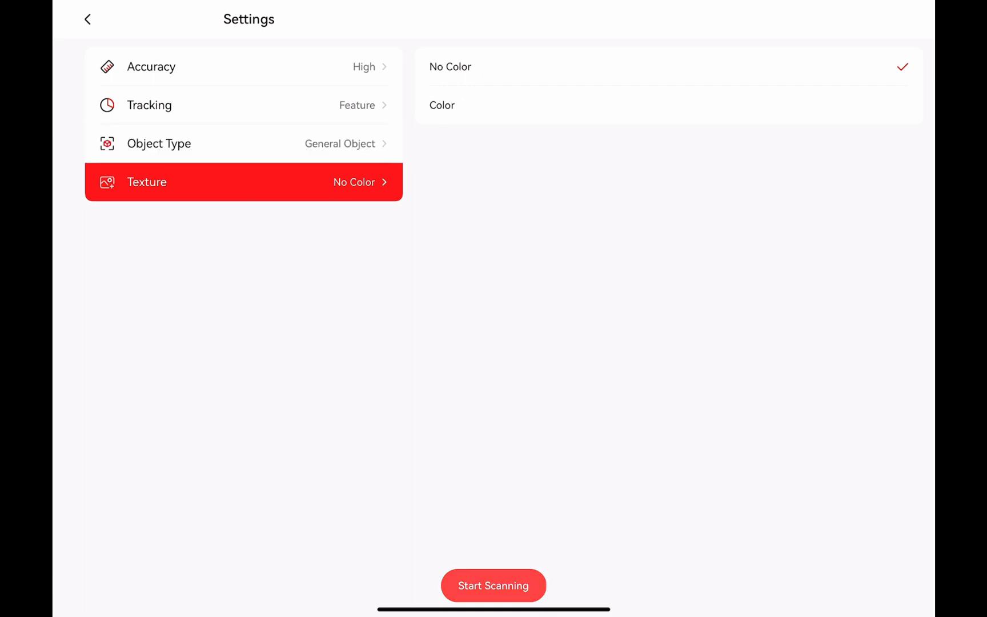
# - Begin the live scan view with depth and RGB feeds of the figurine
pyautogui.click(494, 586)
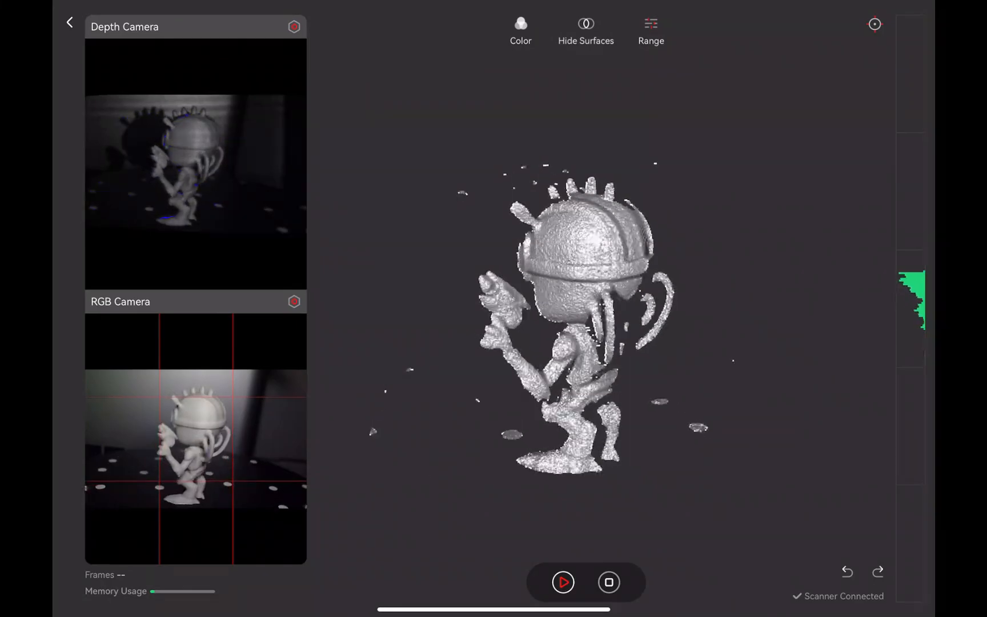
# - Record about 1,700 frames, pausing to flip the figurine onto its back, then stop
pyautogui.click(562, 581)
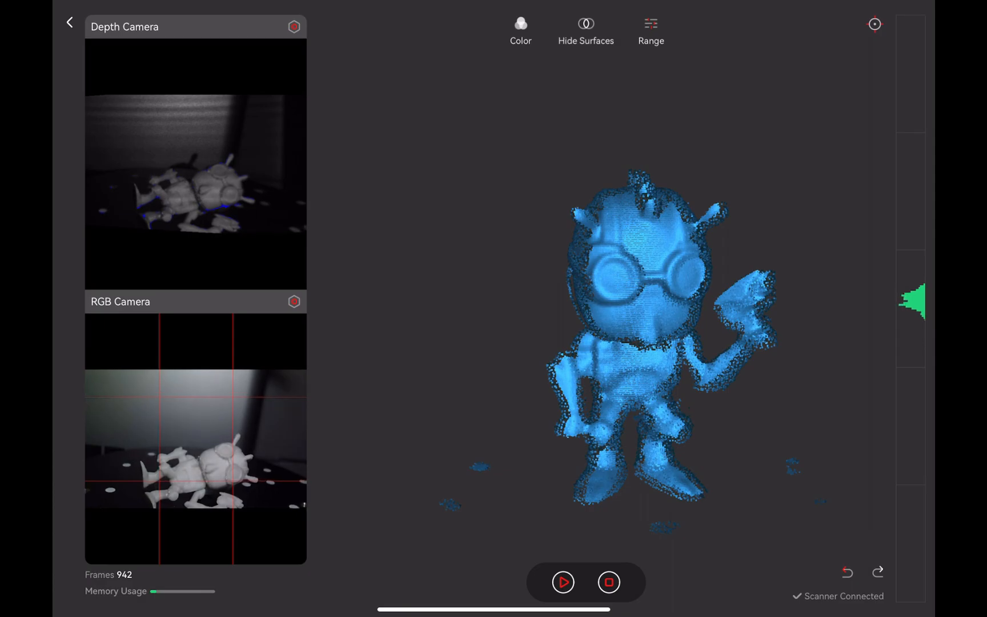
pyautogui.click(563, 582)
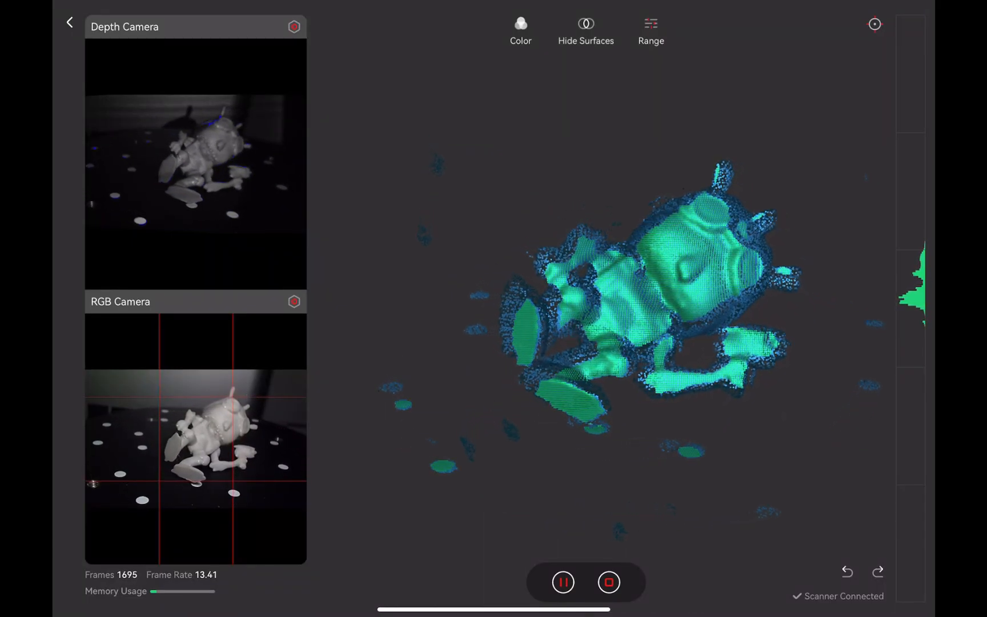
pyautogui.click(608, 582)
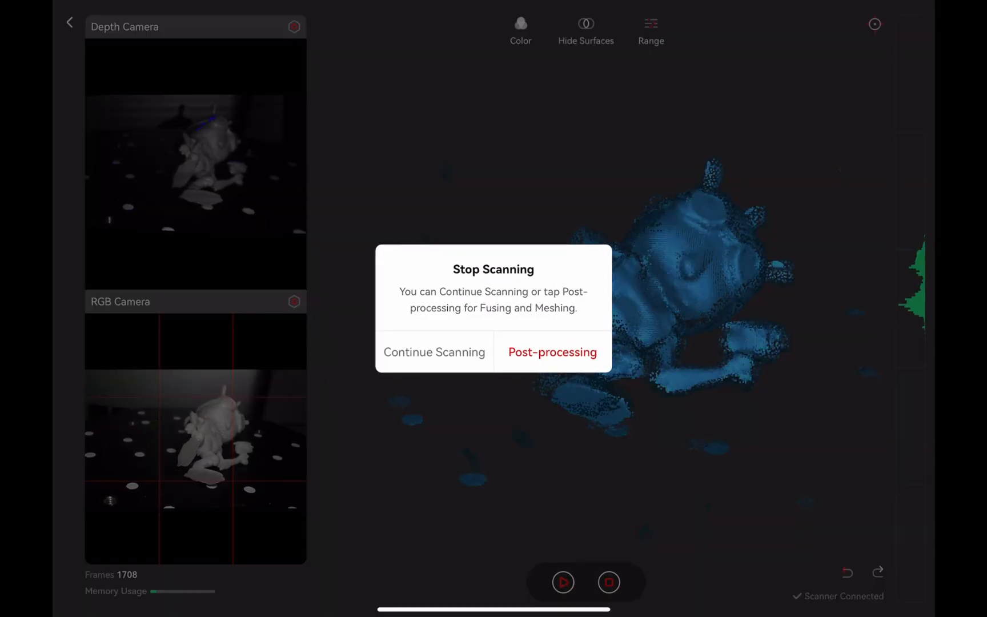
# - Post-process the 1,708 frames into a fused mesh and go back Home to the project list
pyautogui.click(551, 352)
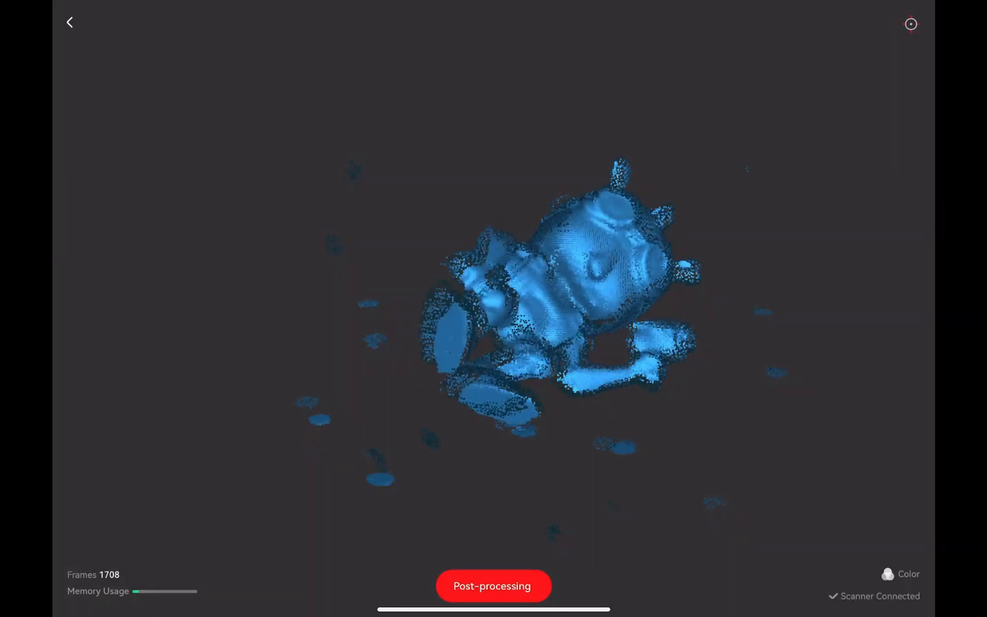
pyautogui.click(493, 585)
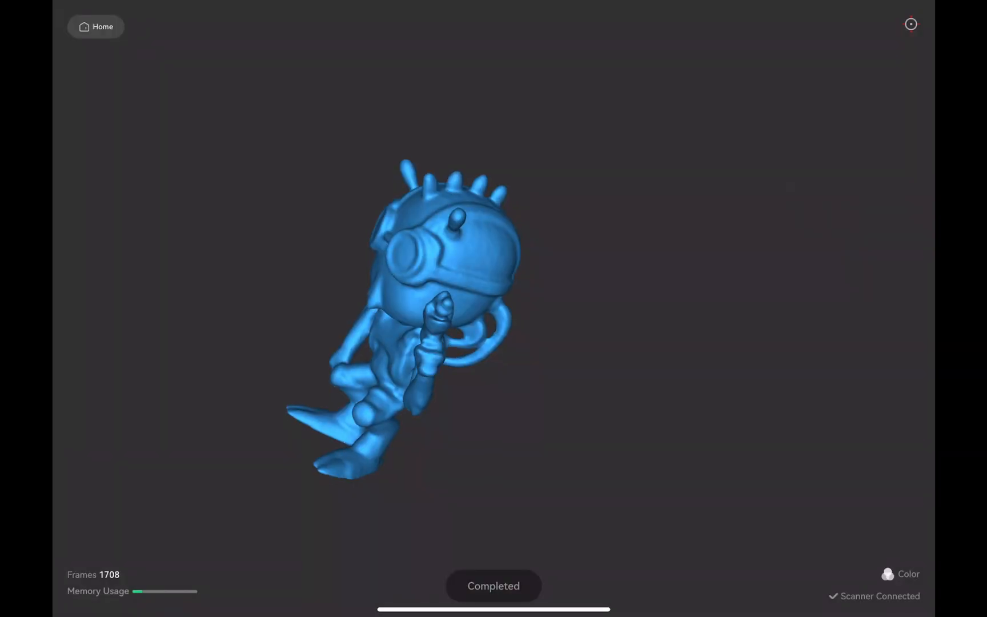
pyautogui.click(96, 26)
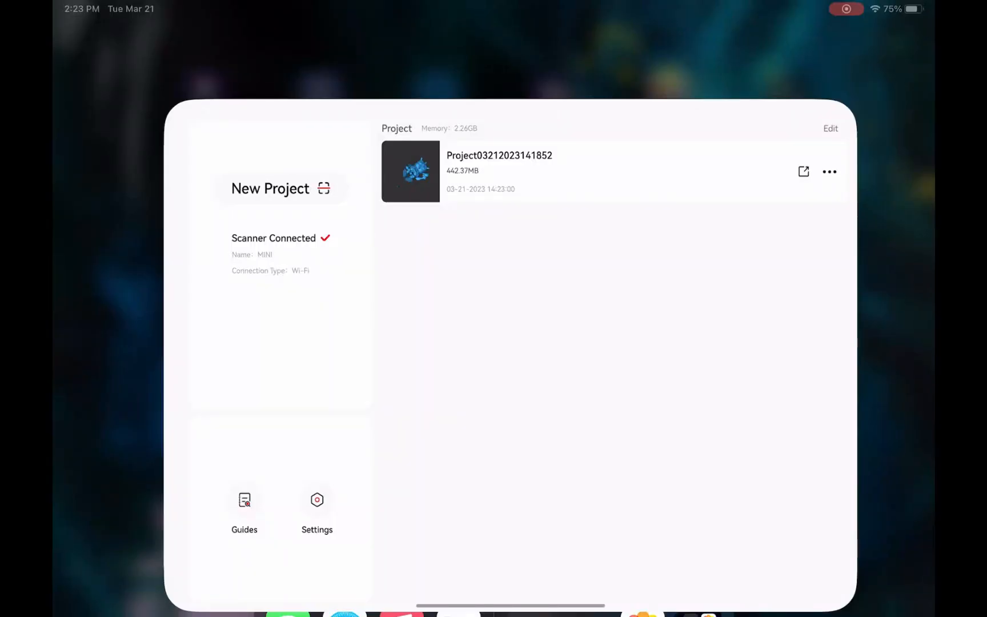
pyautogui.click(803, 172)
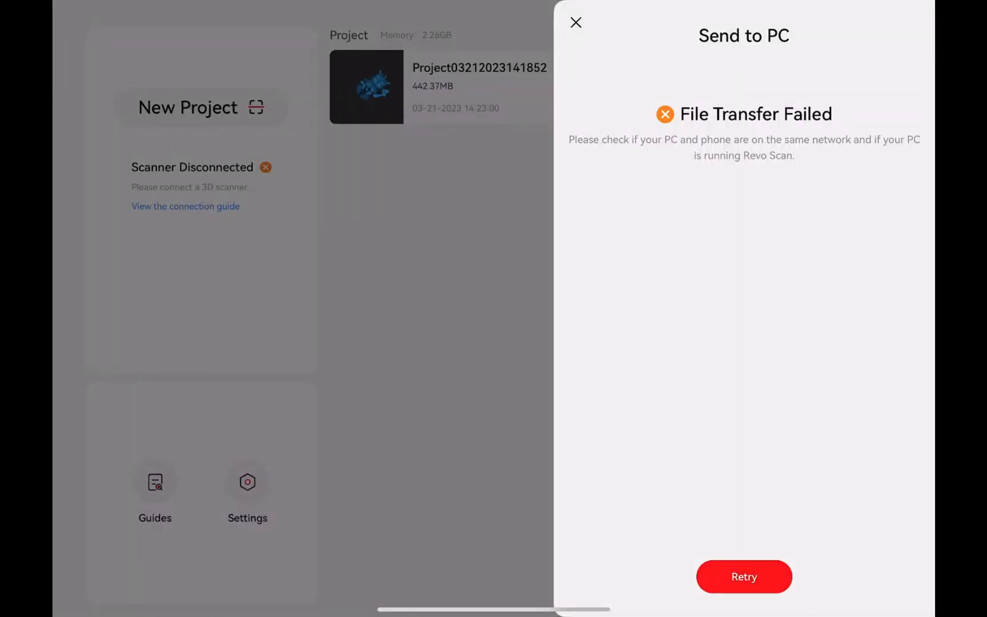
pyautogui.click(575, 22)
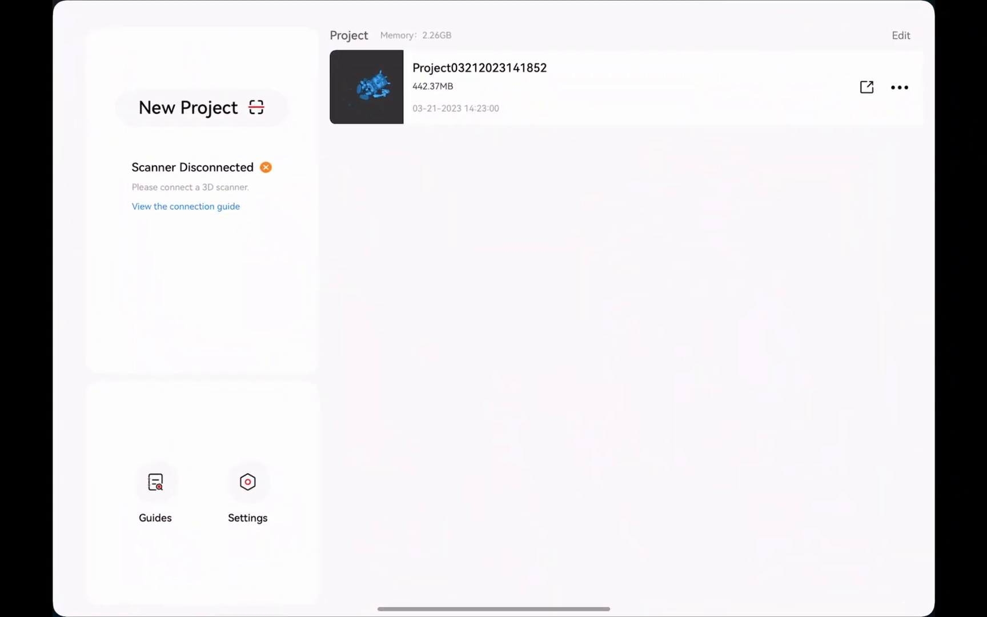
pyautogui.click(868, 87)
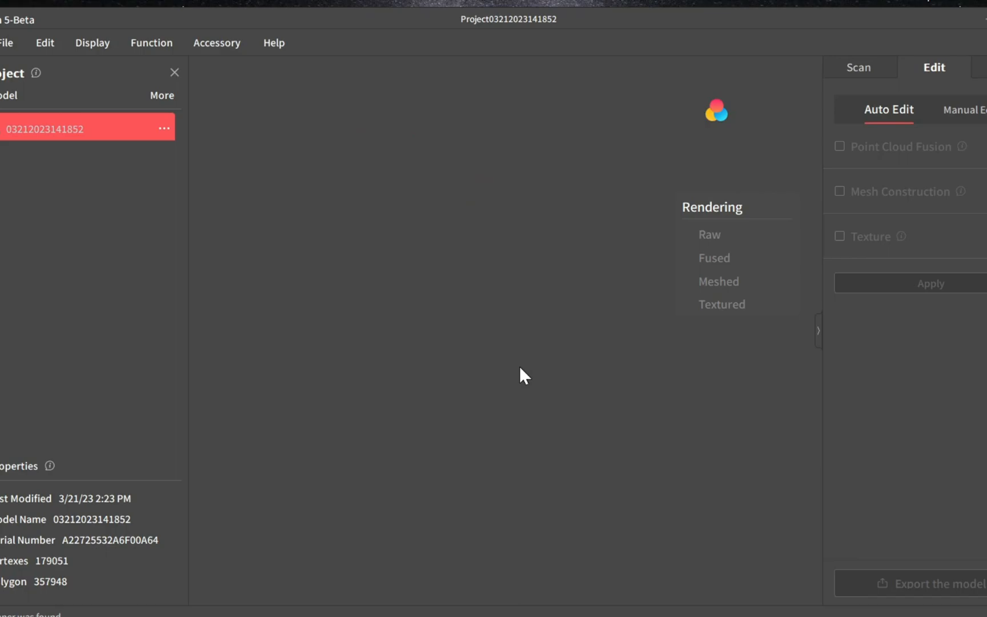
# - Render the figurine as Fused, then Raw points, and set Manual Edit fusion Point Distance to 0.1
pyautogui.click(718, 281)
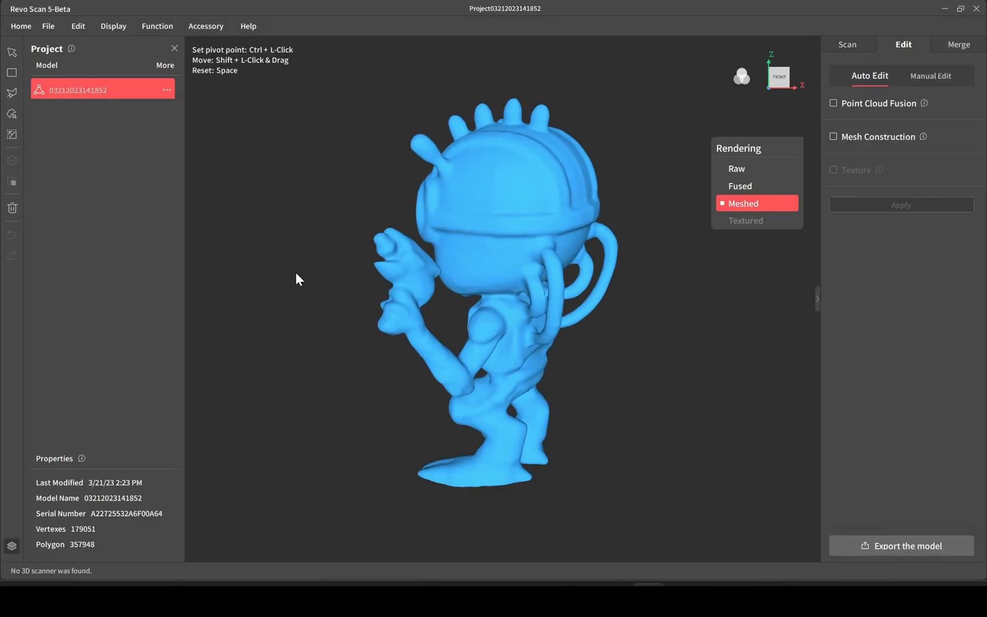
pyautogui.moveTo(298, 280); pyautogui.dragTo(449, 340)
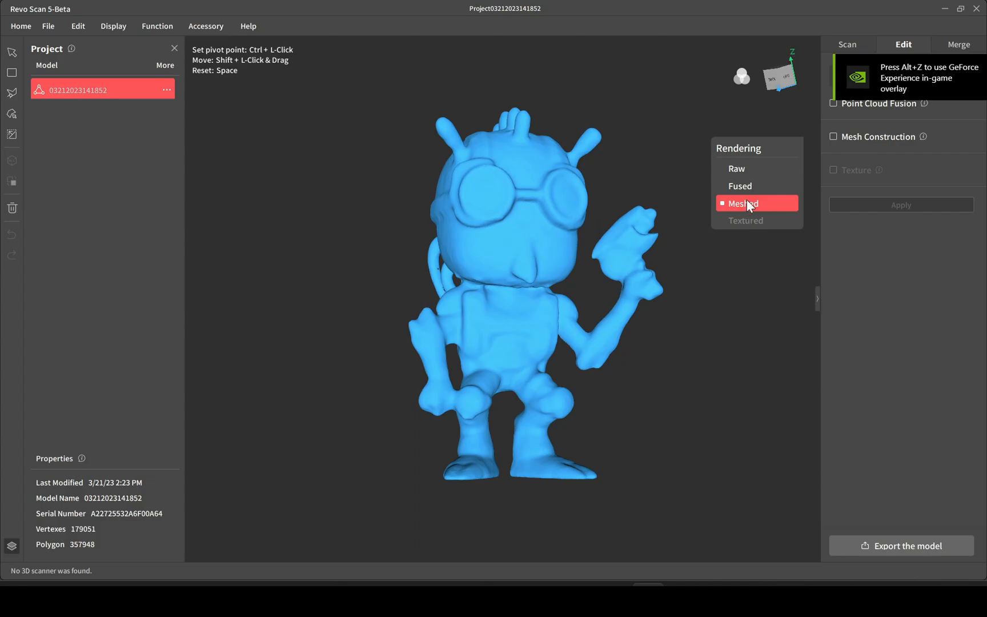
pyautogui.click(740, 186)
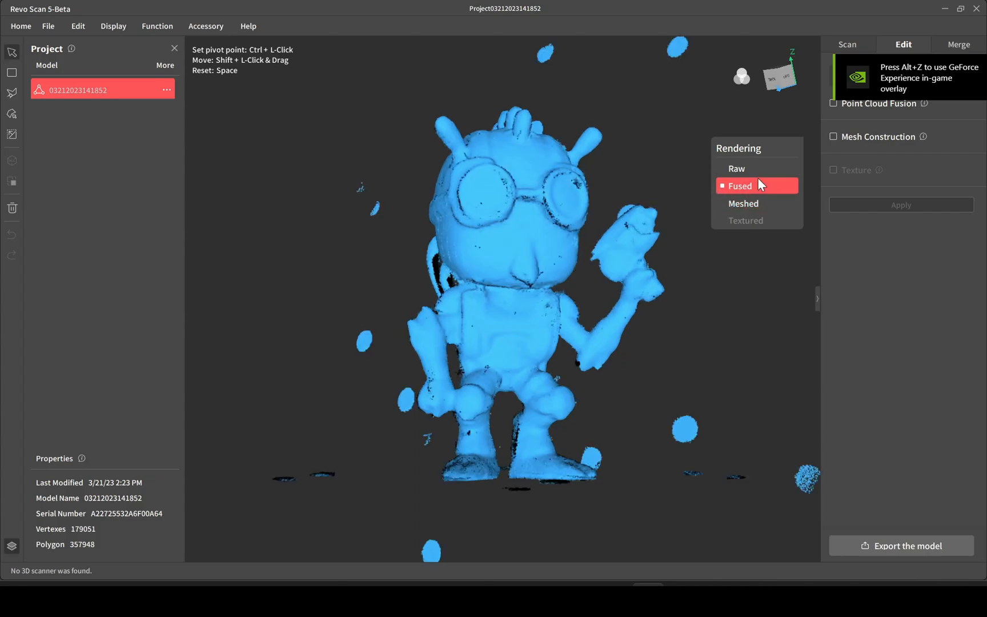
pyautogui.click(735, 169)
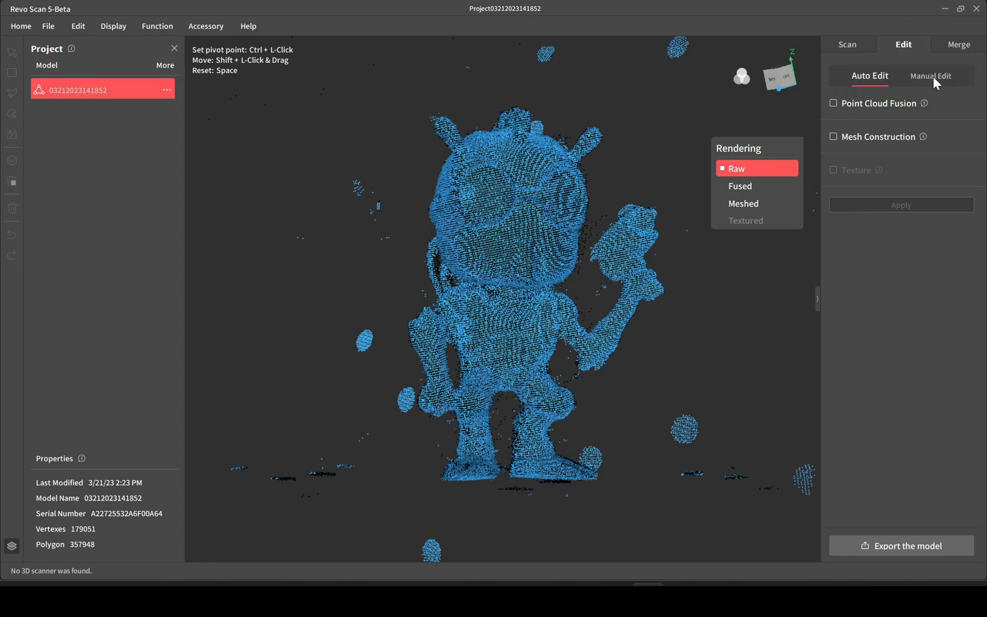
pyautogui.click(927, 76)
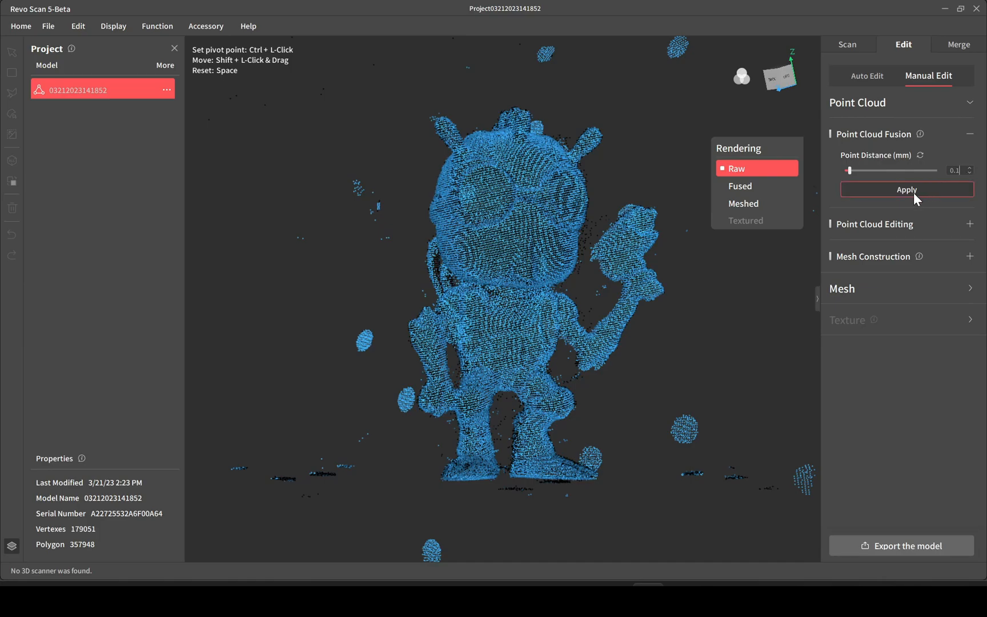
# - Apply 0.1 mm point cloud fusion, confirm overwriting the existing cloud, and view from above
pyautogui.click(907, 190)
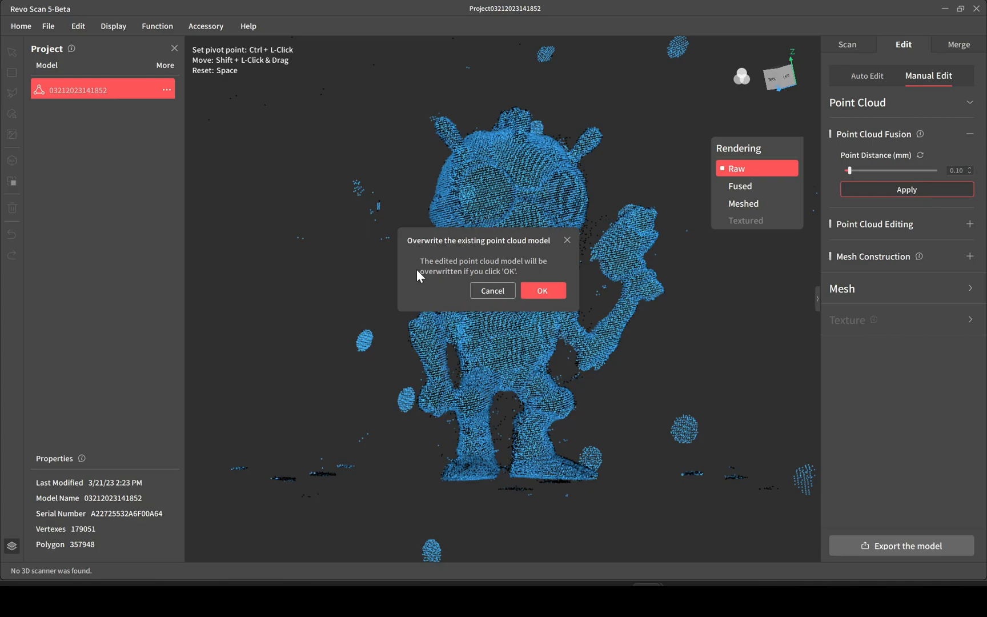
pyautogui.moveTo(542, 291)
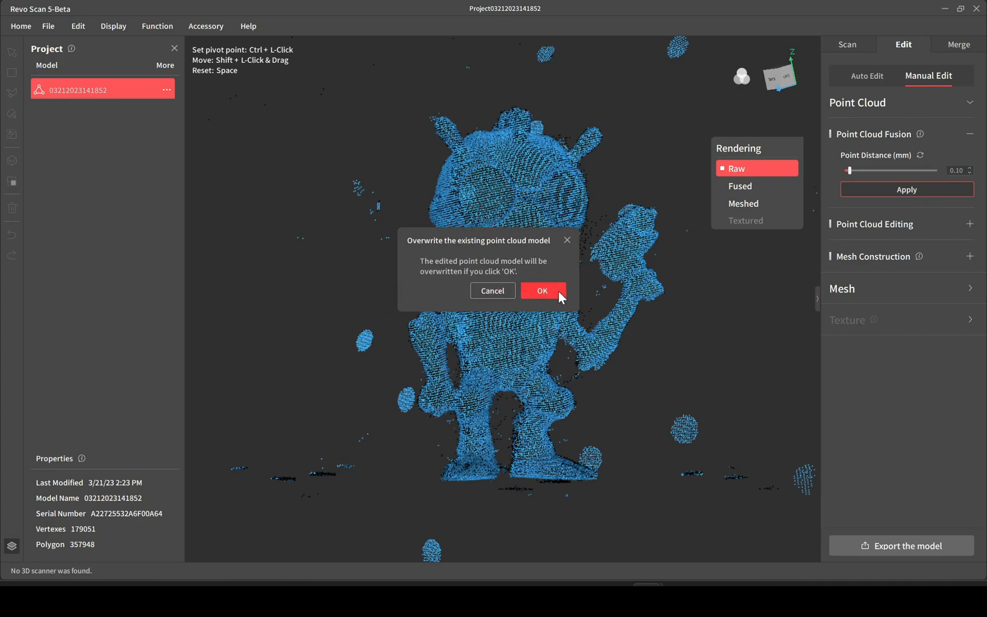
pyautogui.click(542, 290)
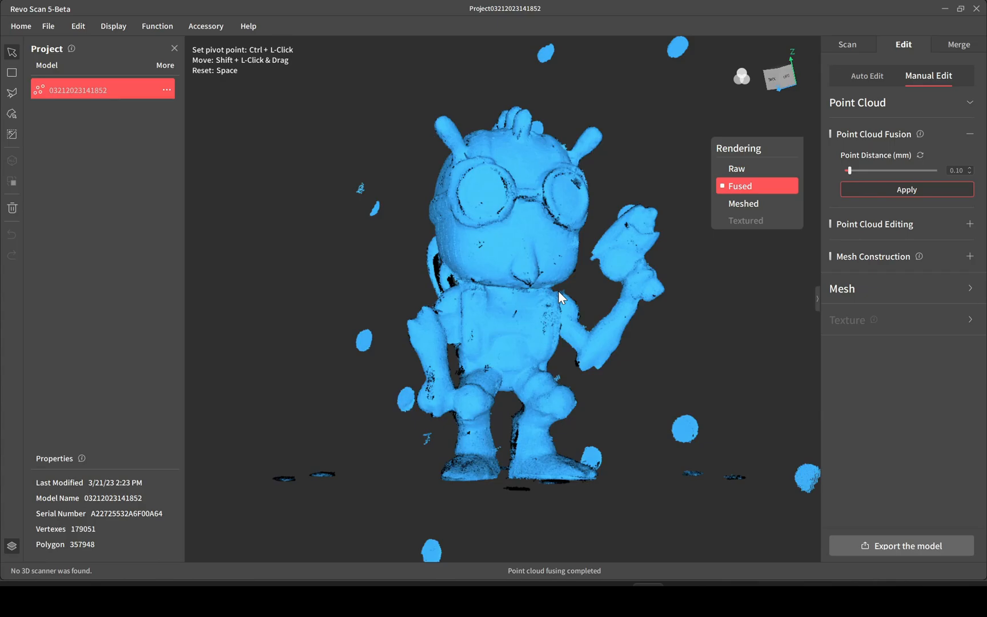
pyautogui.moveTo(663, 7)
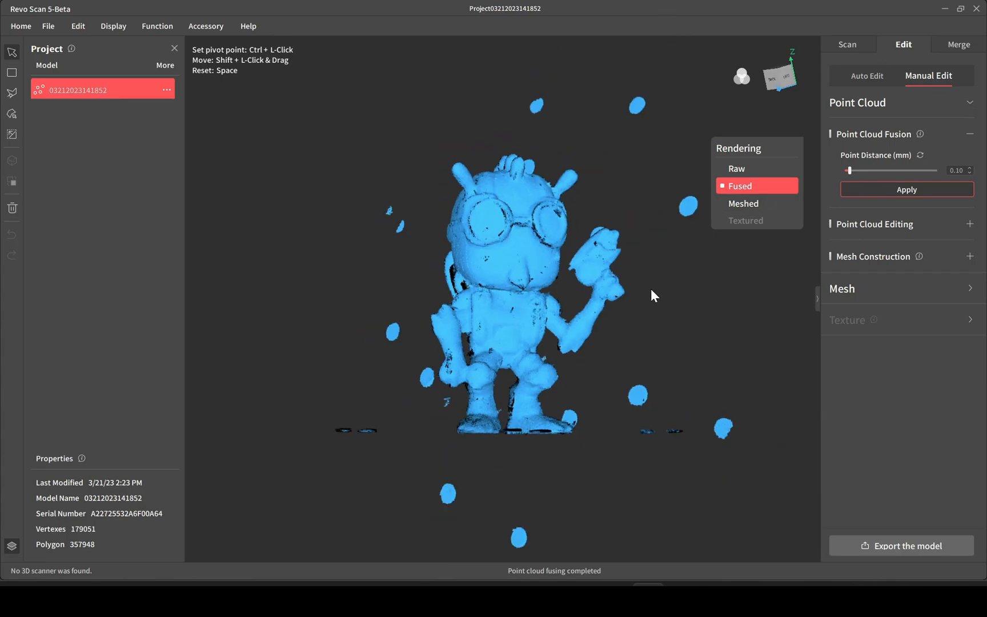
pyautogui.moveTo(655, 296); pyautogui.dragTo(564, 477)
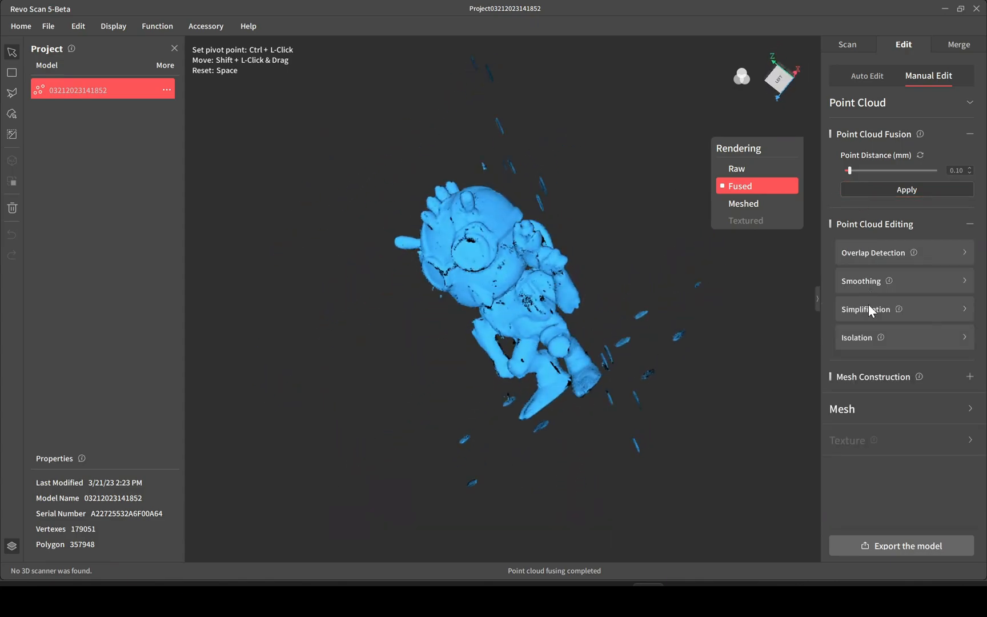
# - Detect and delete floating points with Isolation at a 15% rate
pyautogui.click(856, 338)
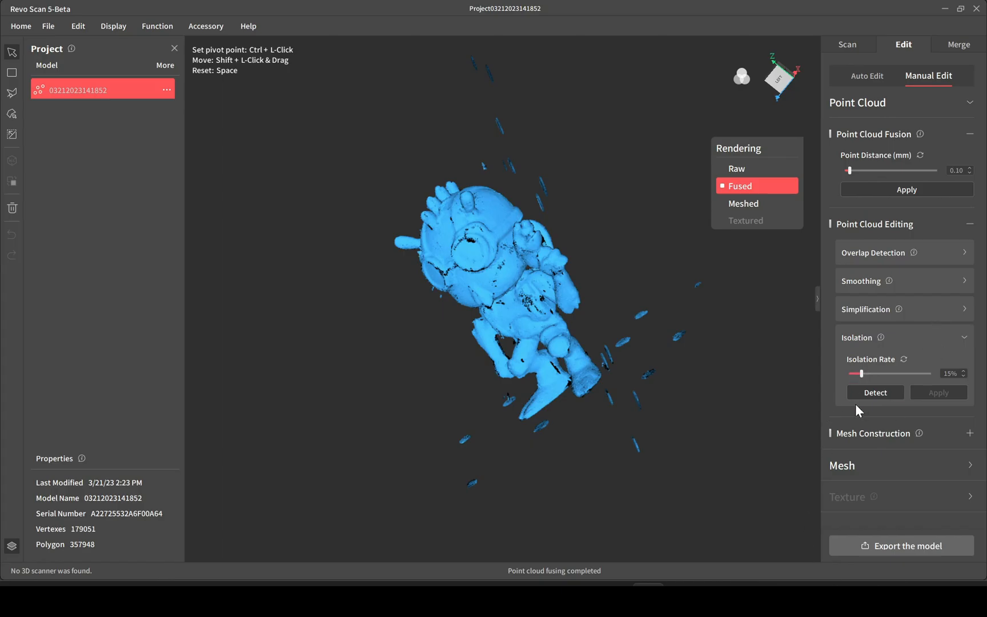
pyautogui.click(874, 393)
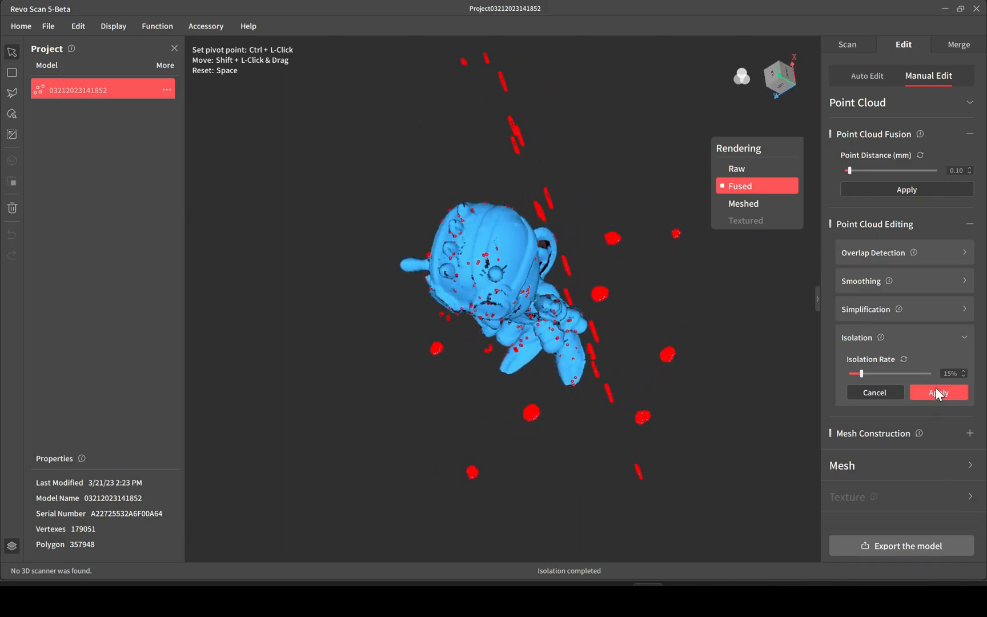
pyautogui.click(938, 392)
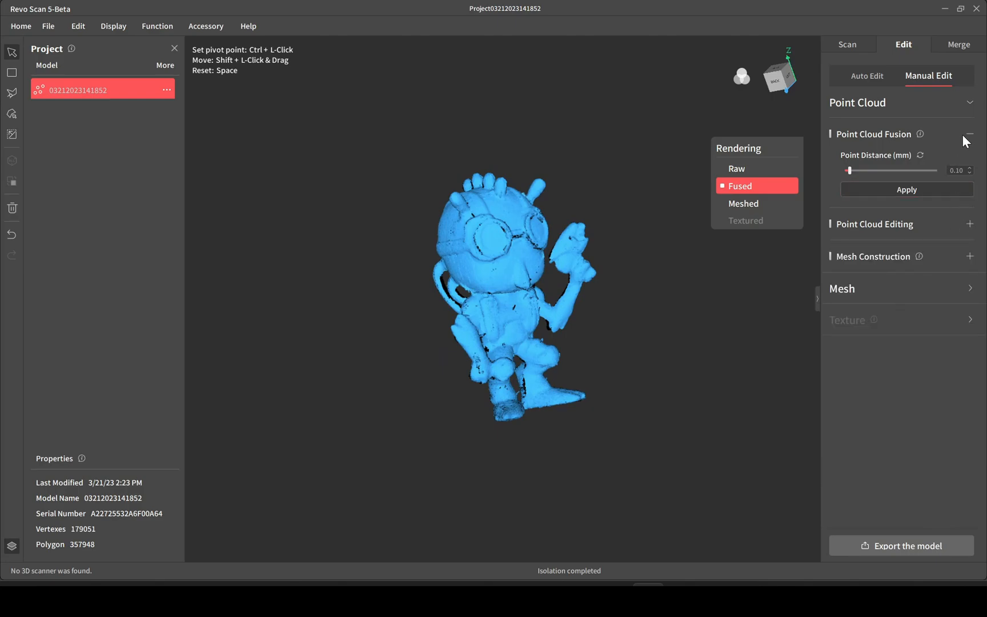
pyautogui.click(970, 135)
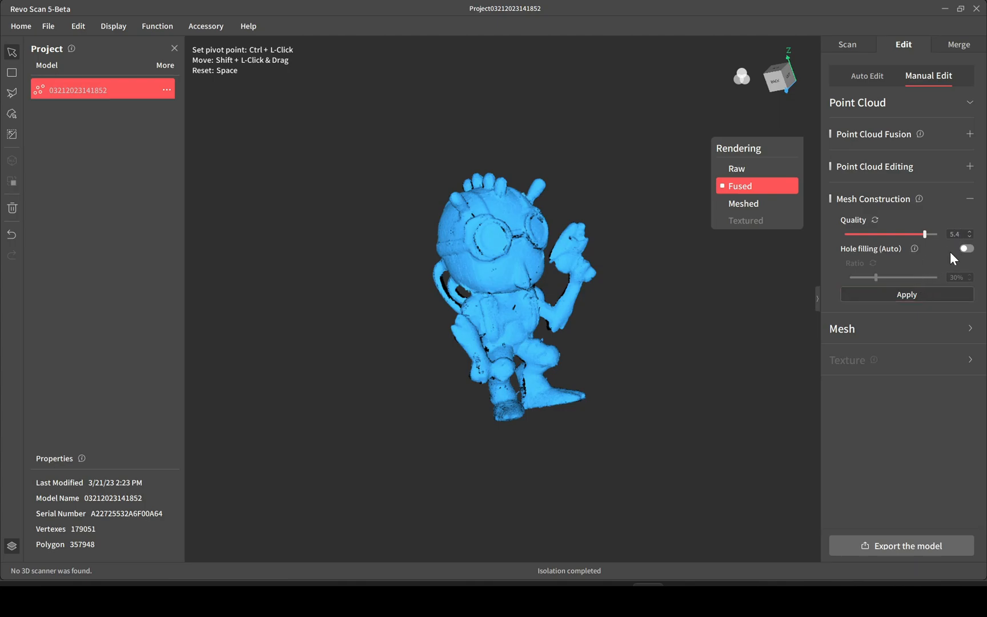
# - Build the mesh at quality 5.4 with Auto hole filling at a 30% ratio
pyautogui.click(967, 248)
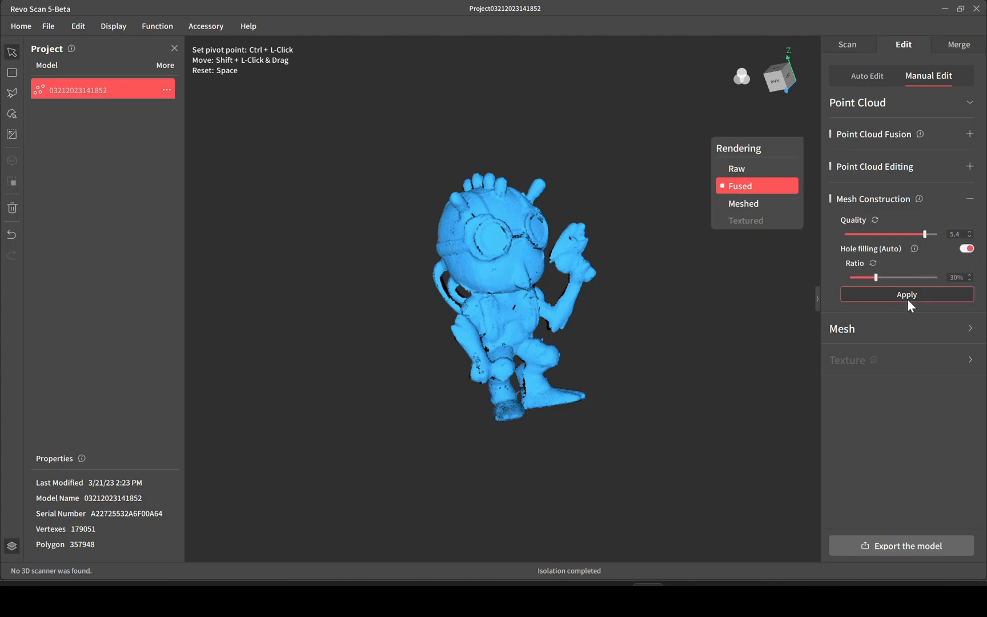
pyautogui.click(906, 294)
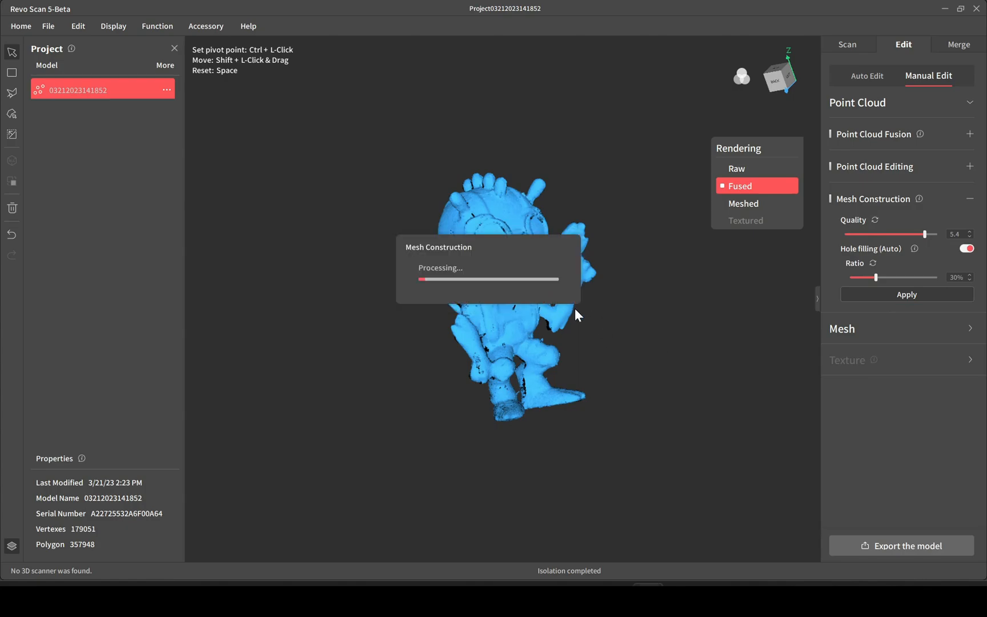
pyautogui.moveTo(642, 360)
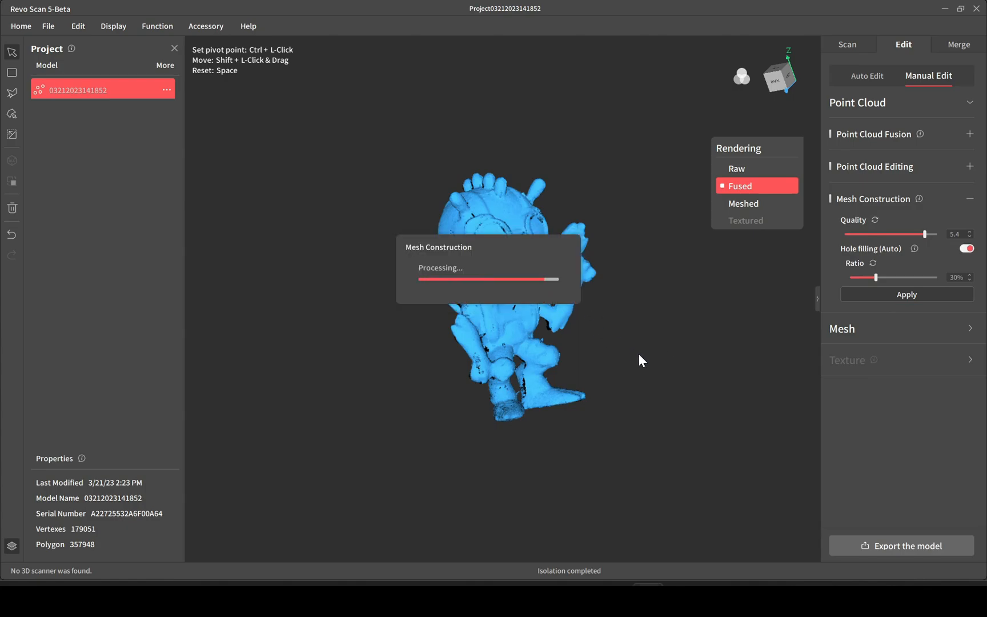